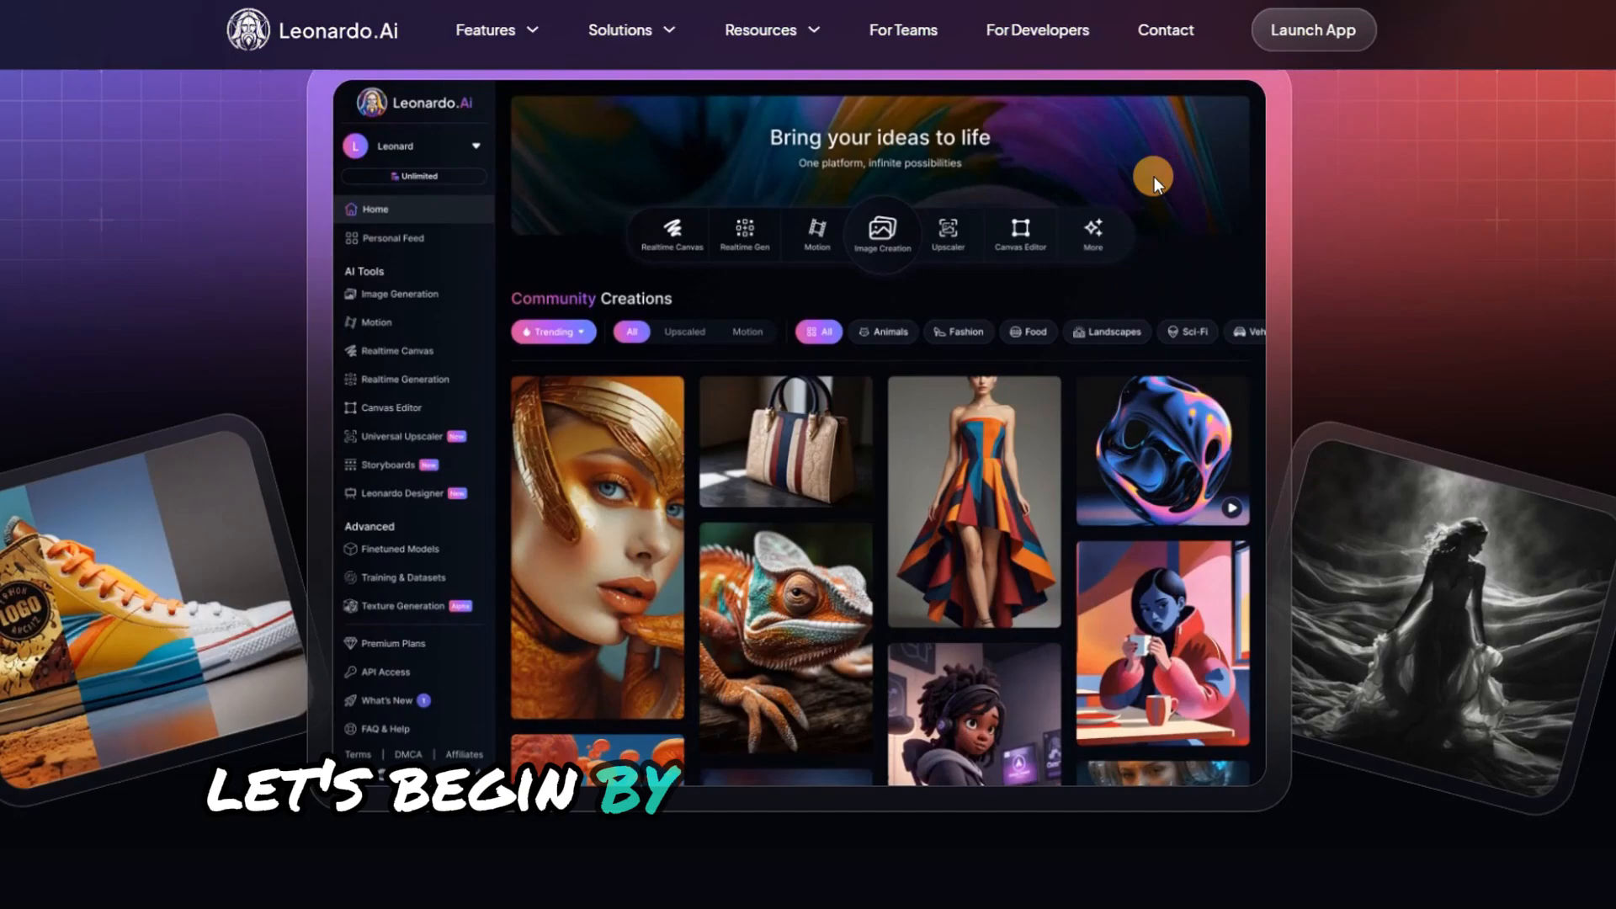
- Launch the Leonardo app workspace from the homepage to reach Image Creation
{"action": "scroll", "scroll_direction": "down", "scroll_amount": 3}
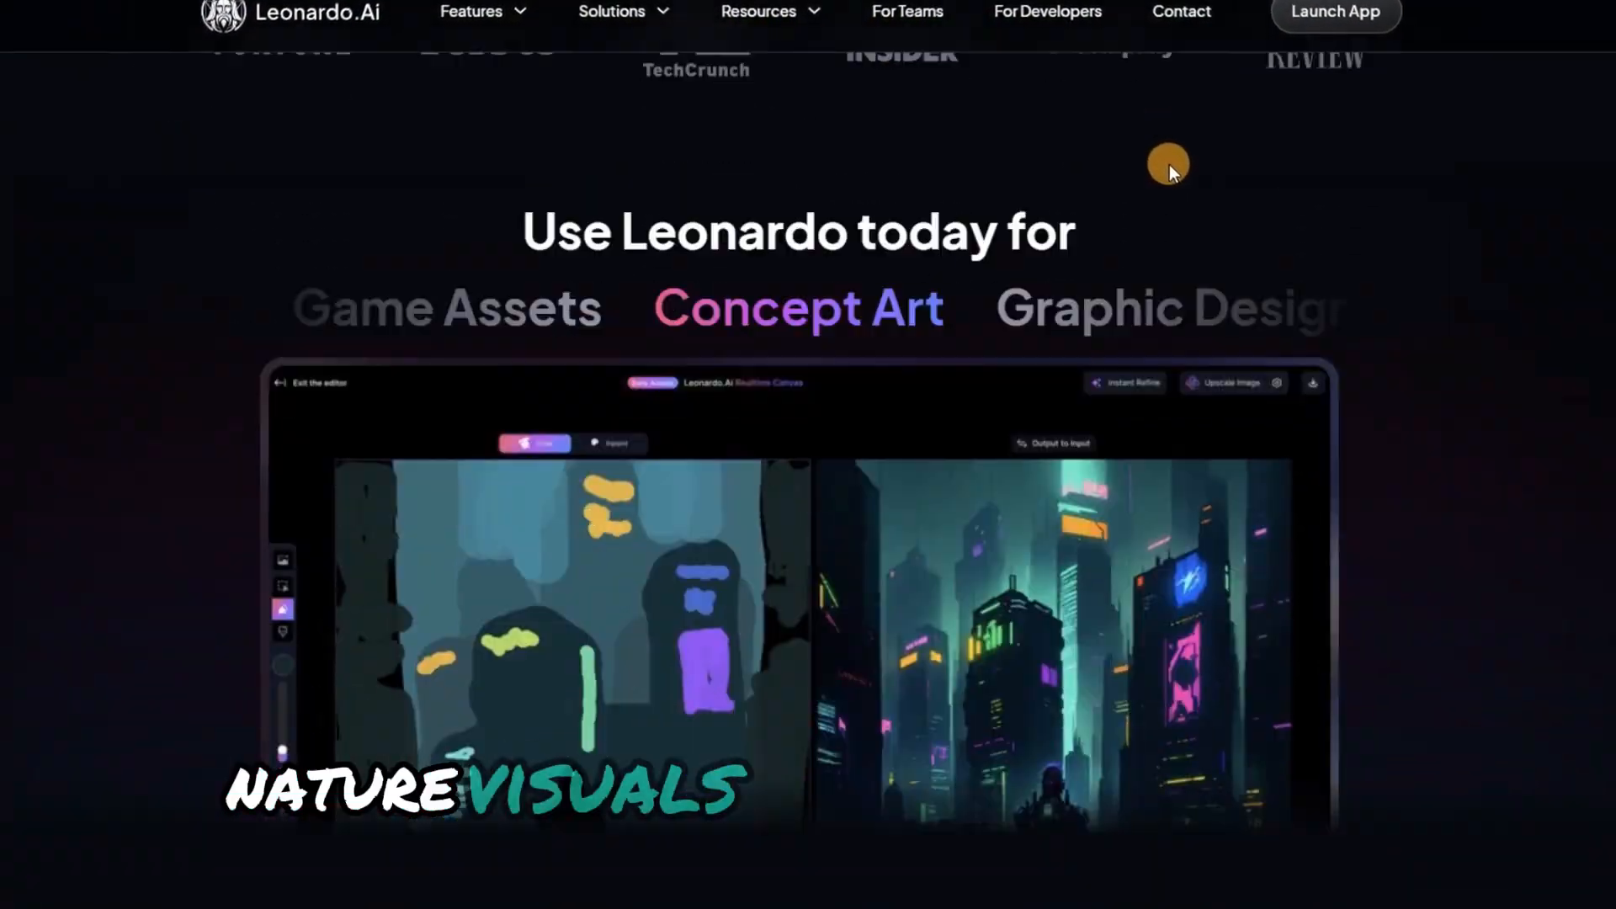
{"action": "left_click", "coordinate": [1335, 14]}
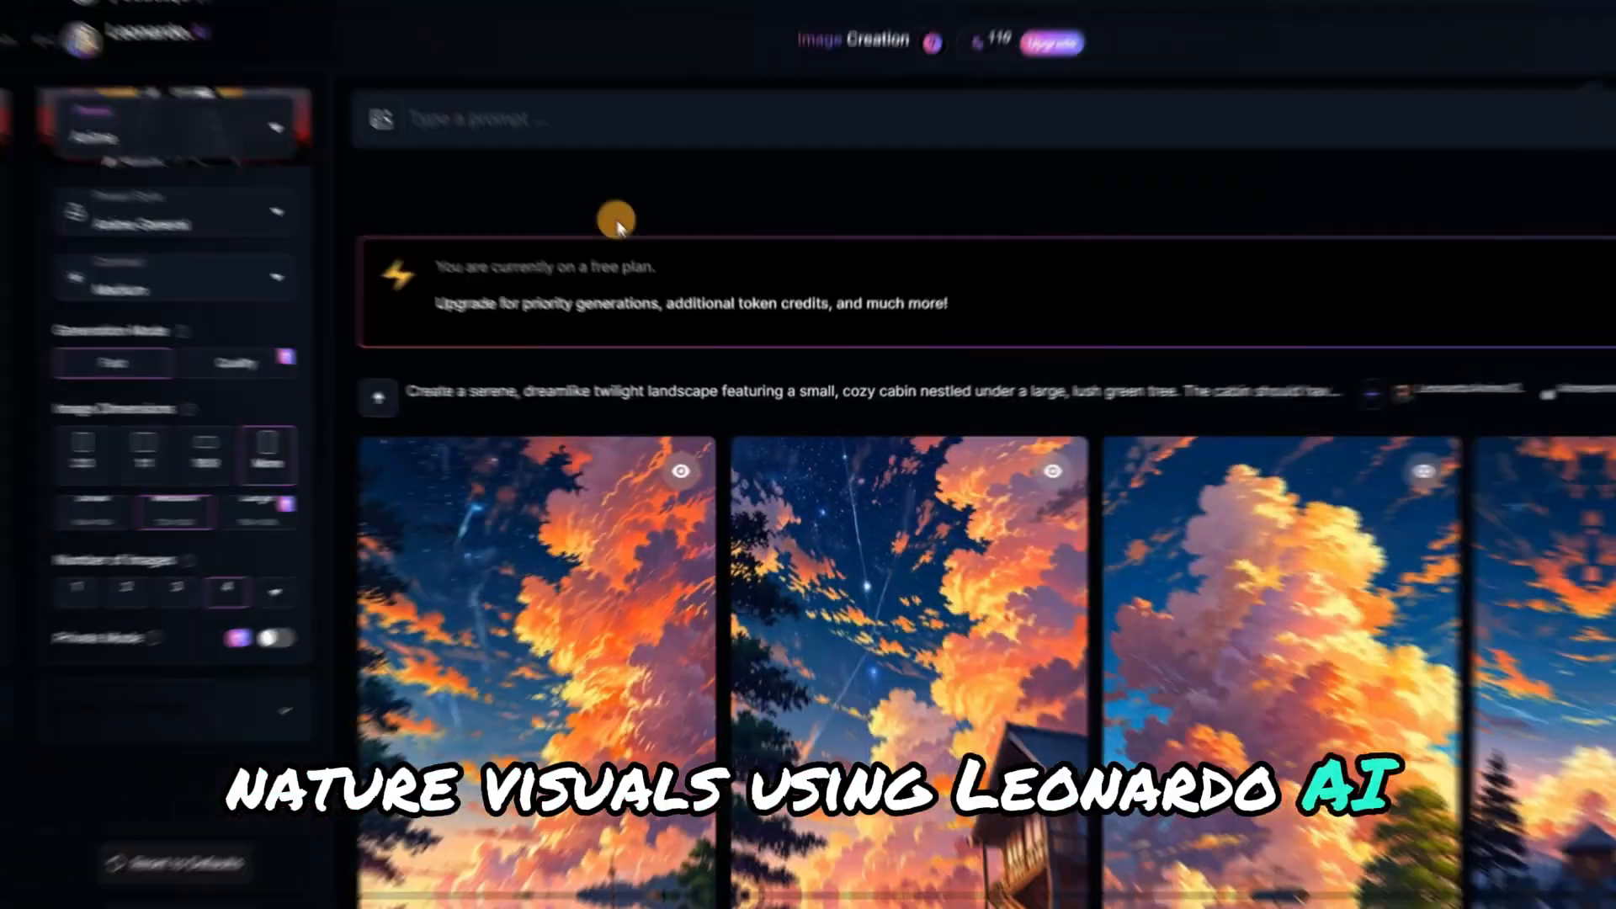
{"action": "left_click", "coordinate": [168, 127]}
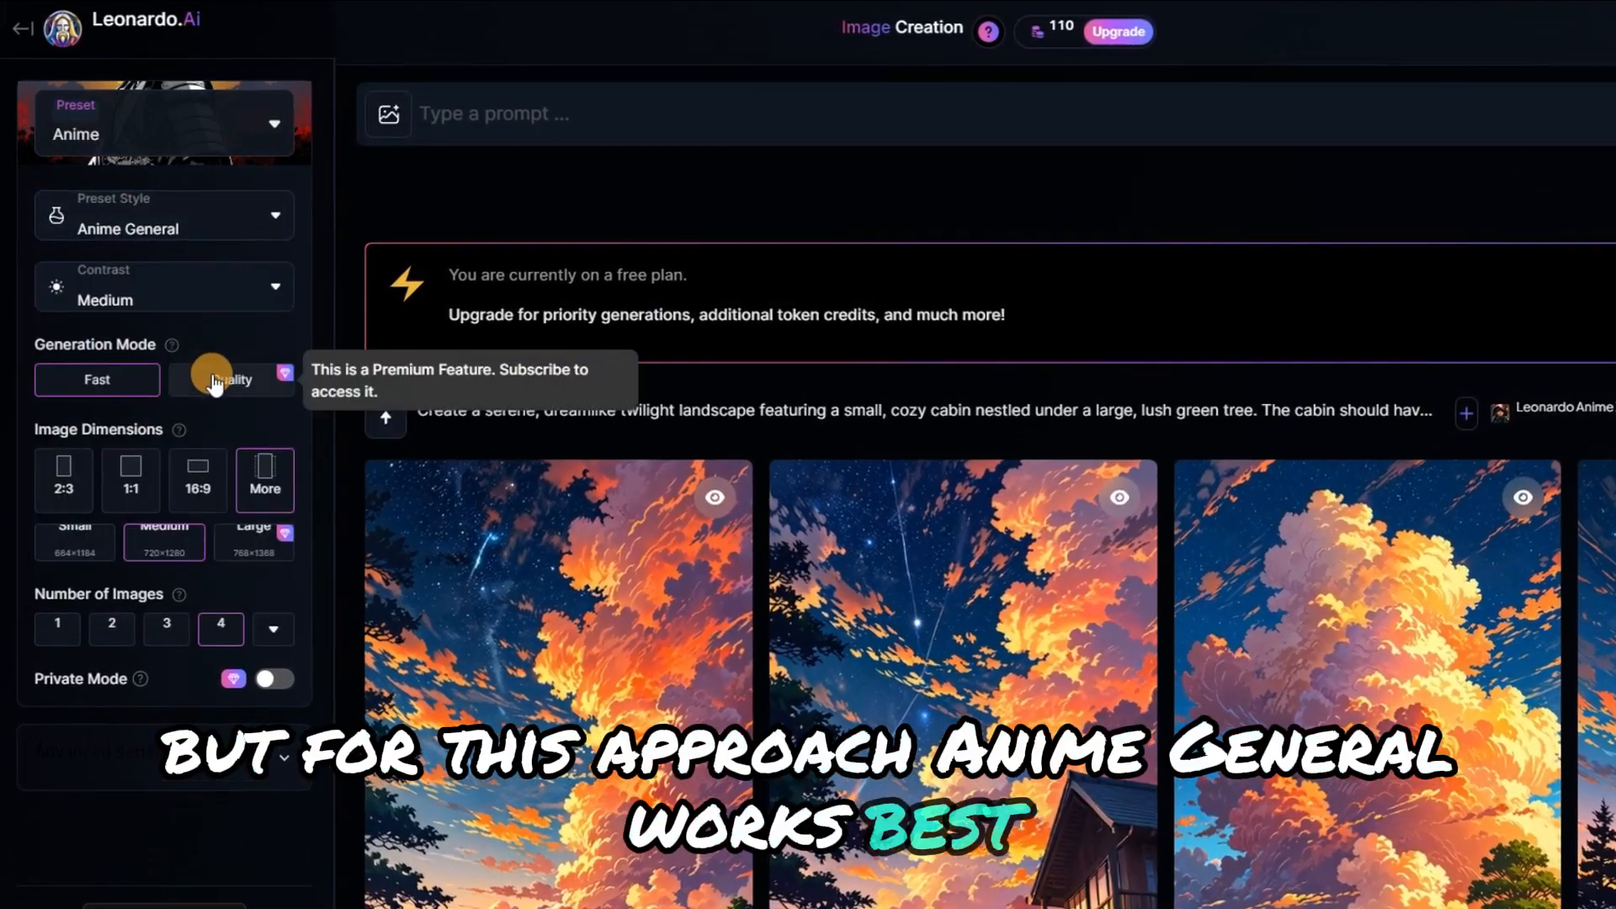
{"action": "left_click", "coordinate": [165, 286]}
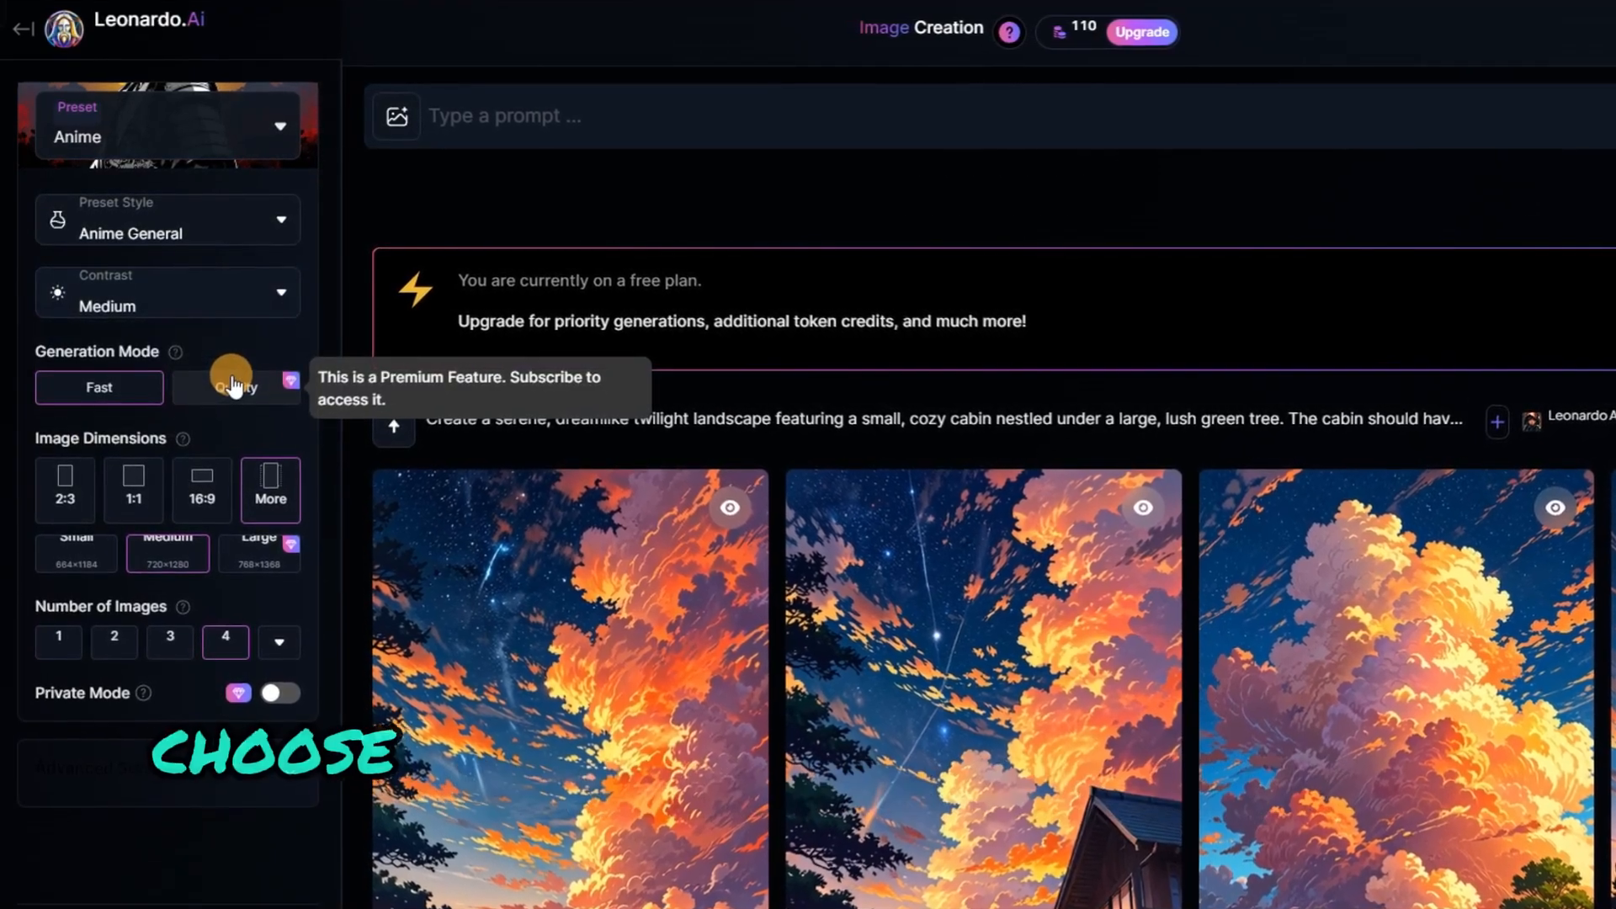
{"action": "left_click", "coordinate": [271, 488]}
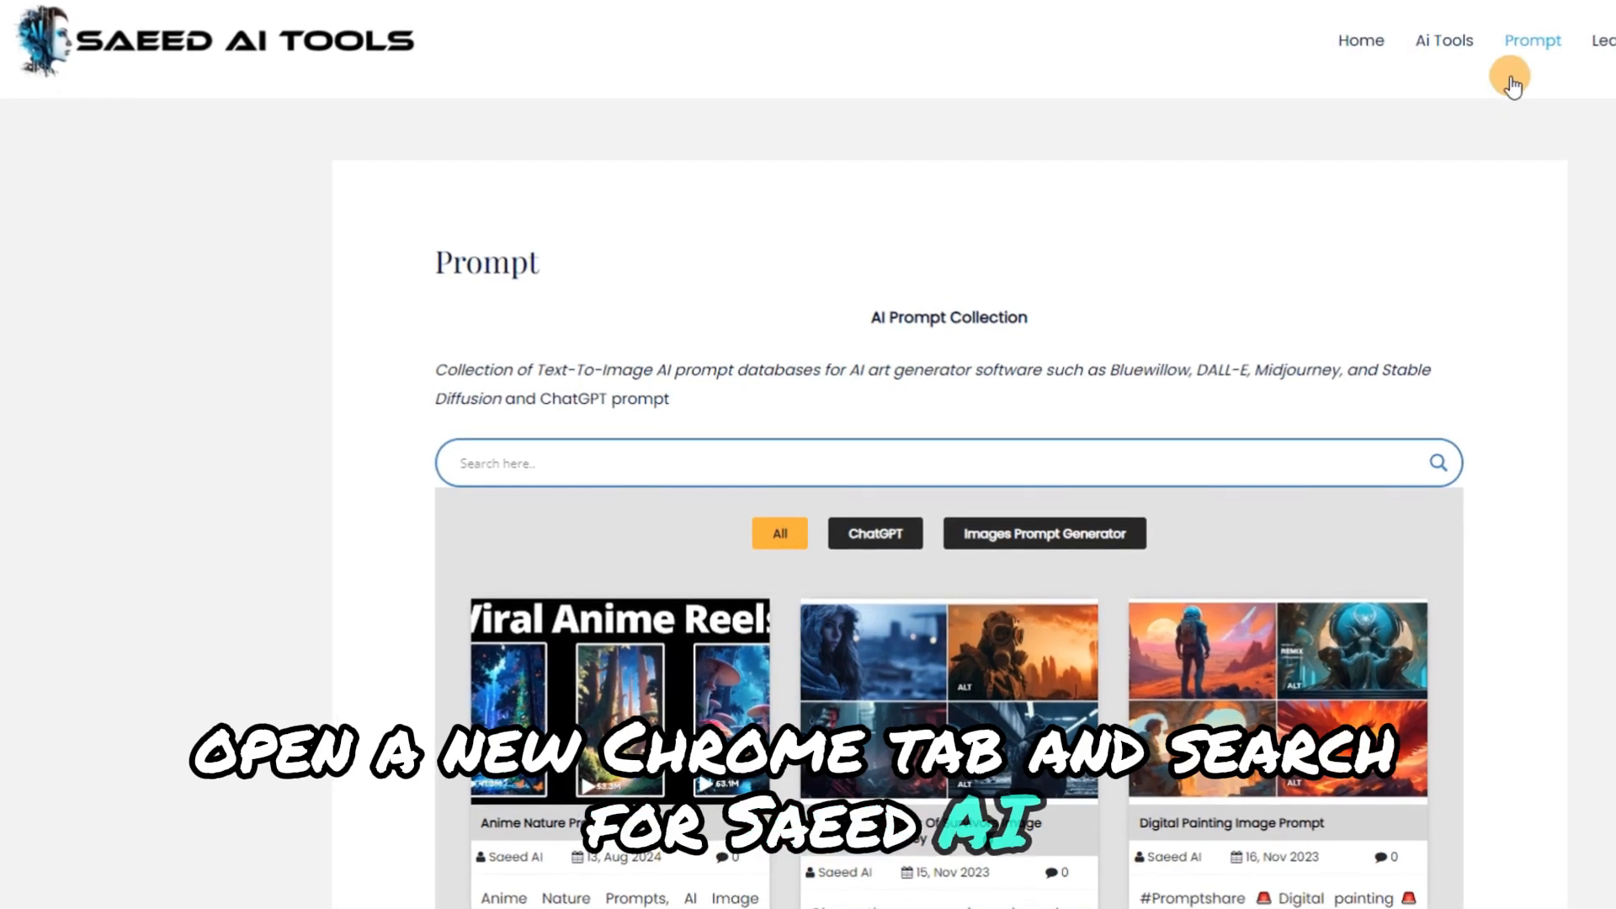
- Browse the Anime Nature Prompts 2025 post and step to the next generated image
{"action": "scroll", "scroll_direction": "down", "scroll_amount": 3}
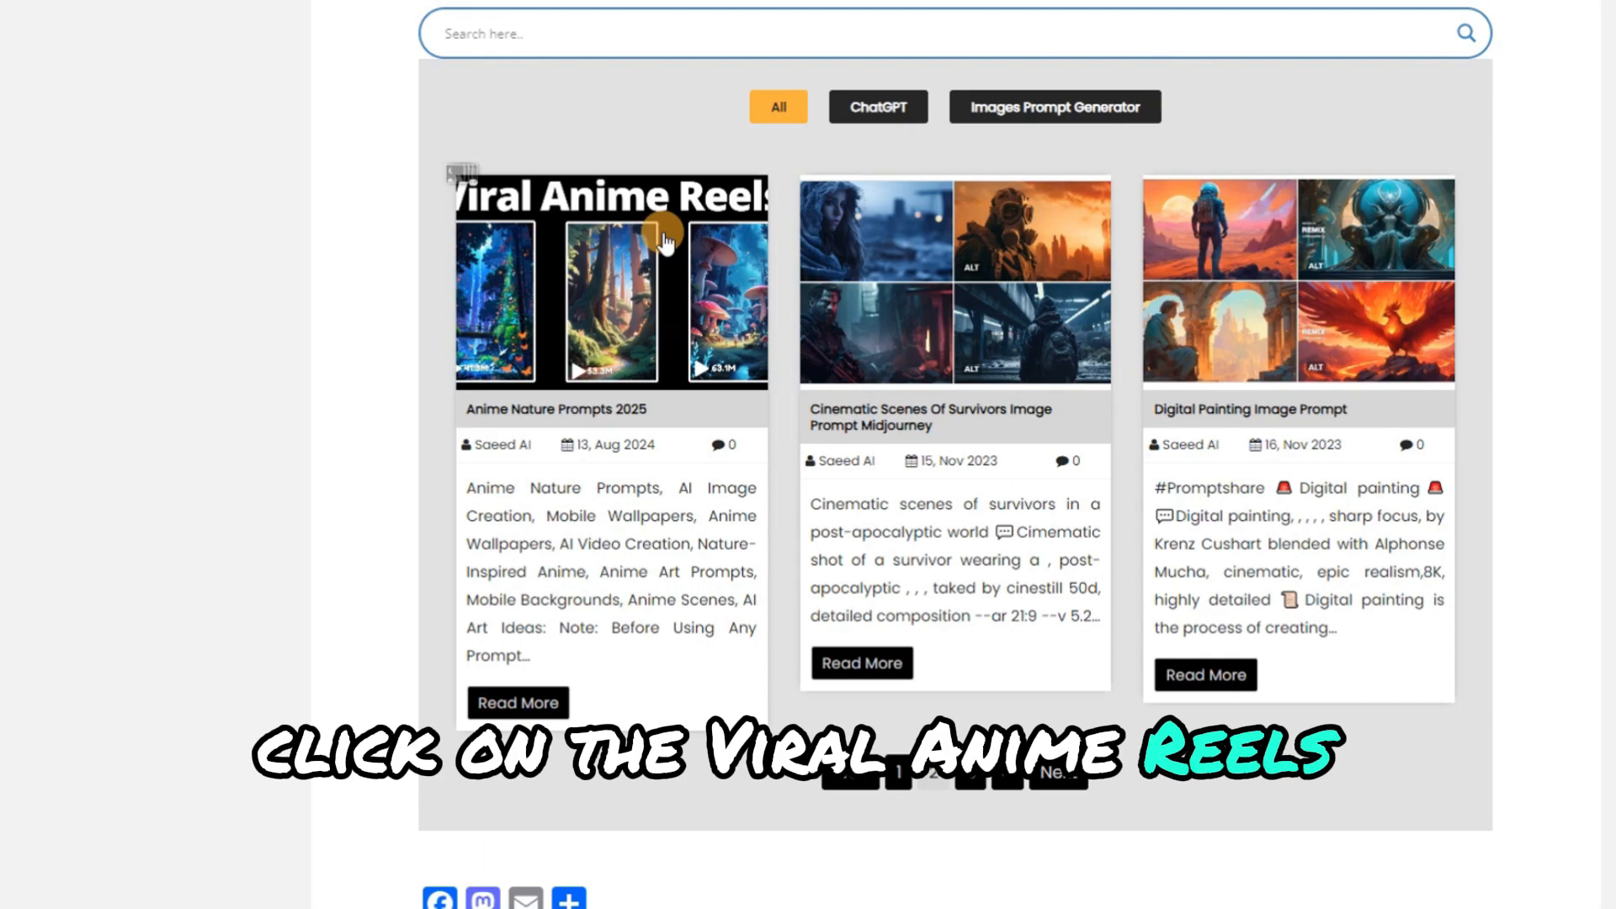
{"action": "left_click", "coordinate": [609, 299]}
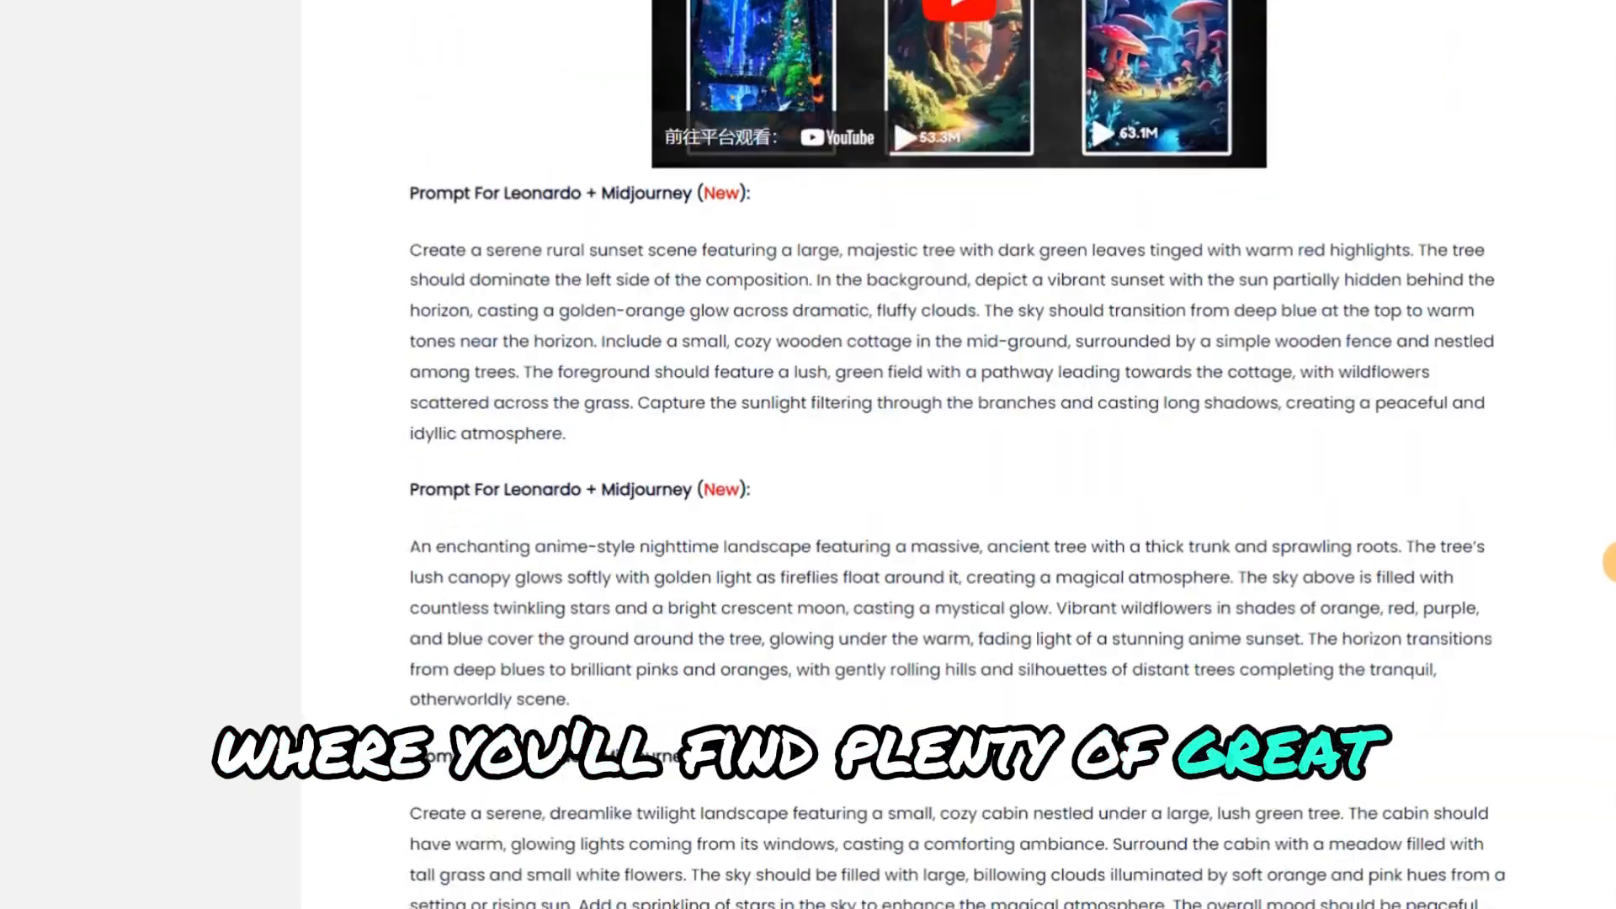
{"action": "scroll", "scroll_direction": "down", "scroll_amount": 3}
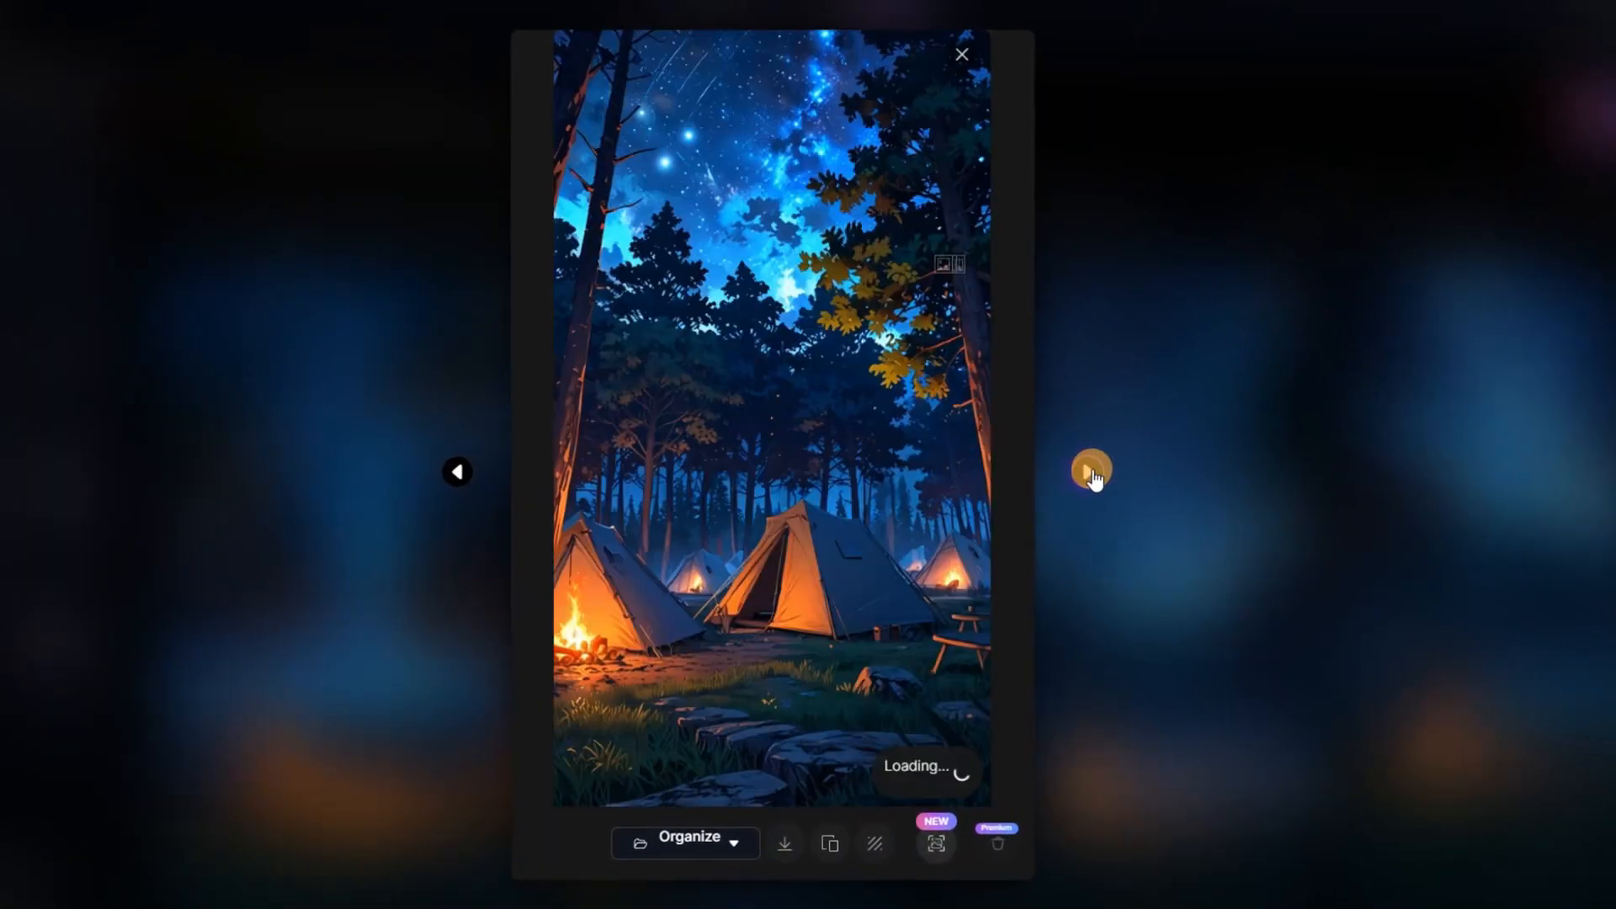
{"action": "left_click", "coordinate": [1098, 471]}
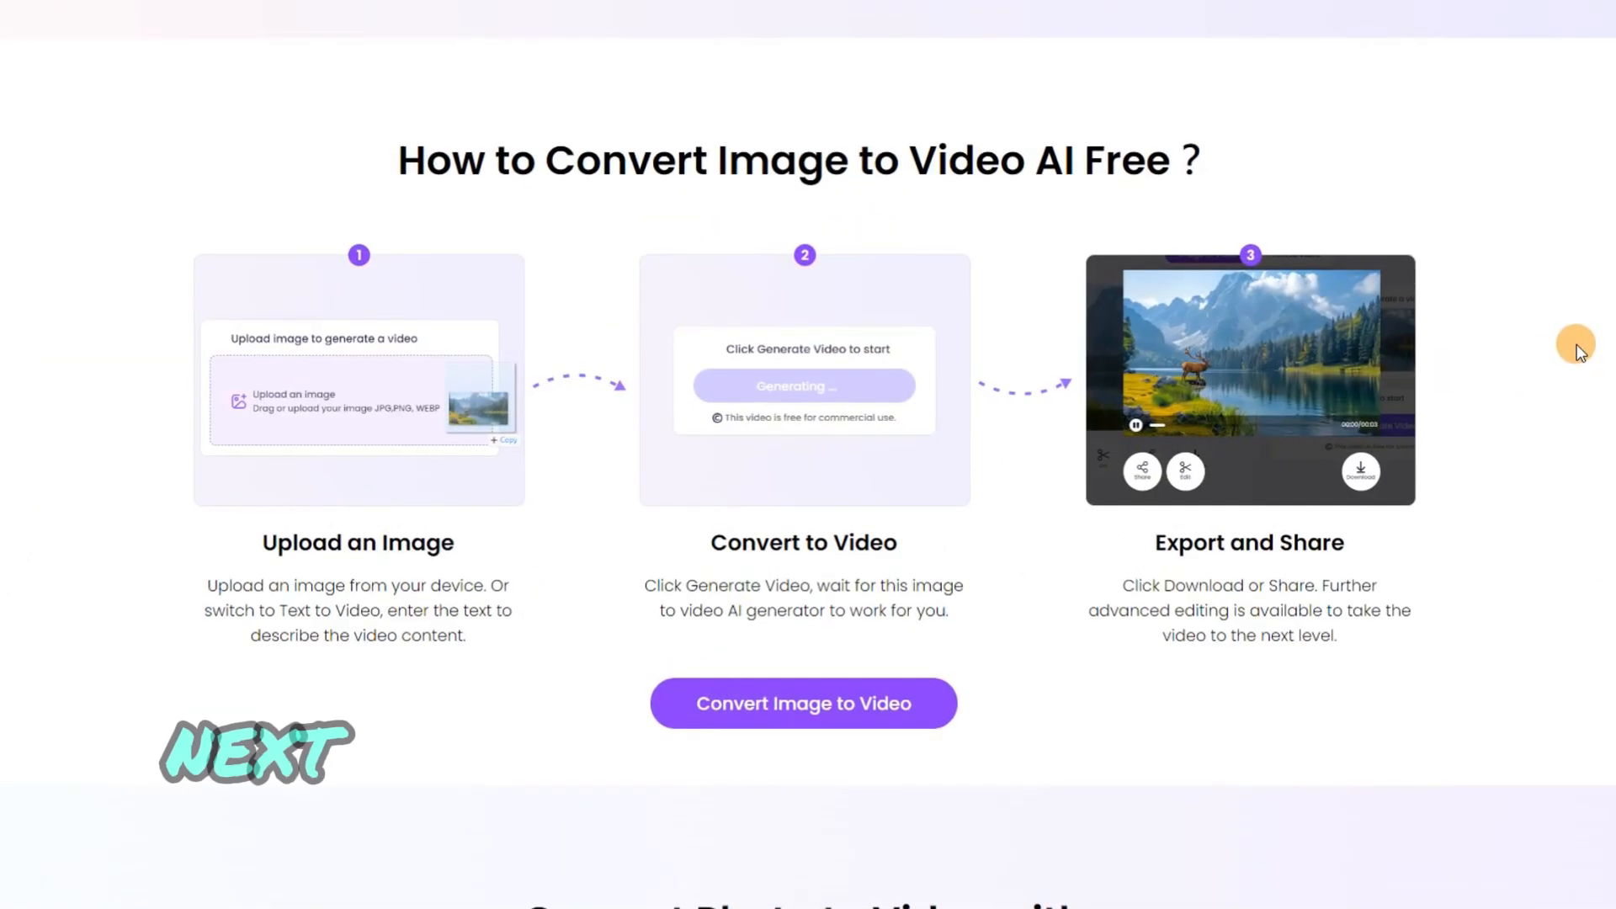
- Generate a video from the uploaded sunset cabin image in Vidnoz and play the result
{"action": "scroll", "scroll_direction": "down", "scroll_amount": 3}
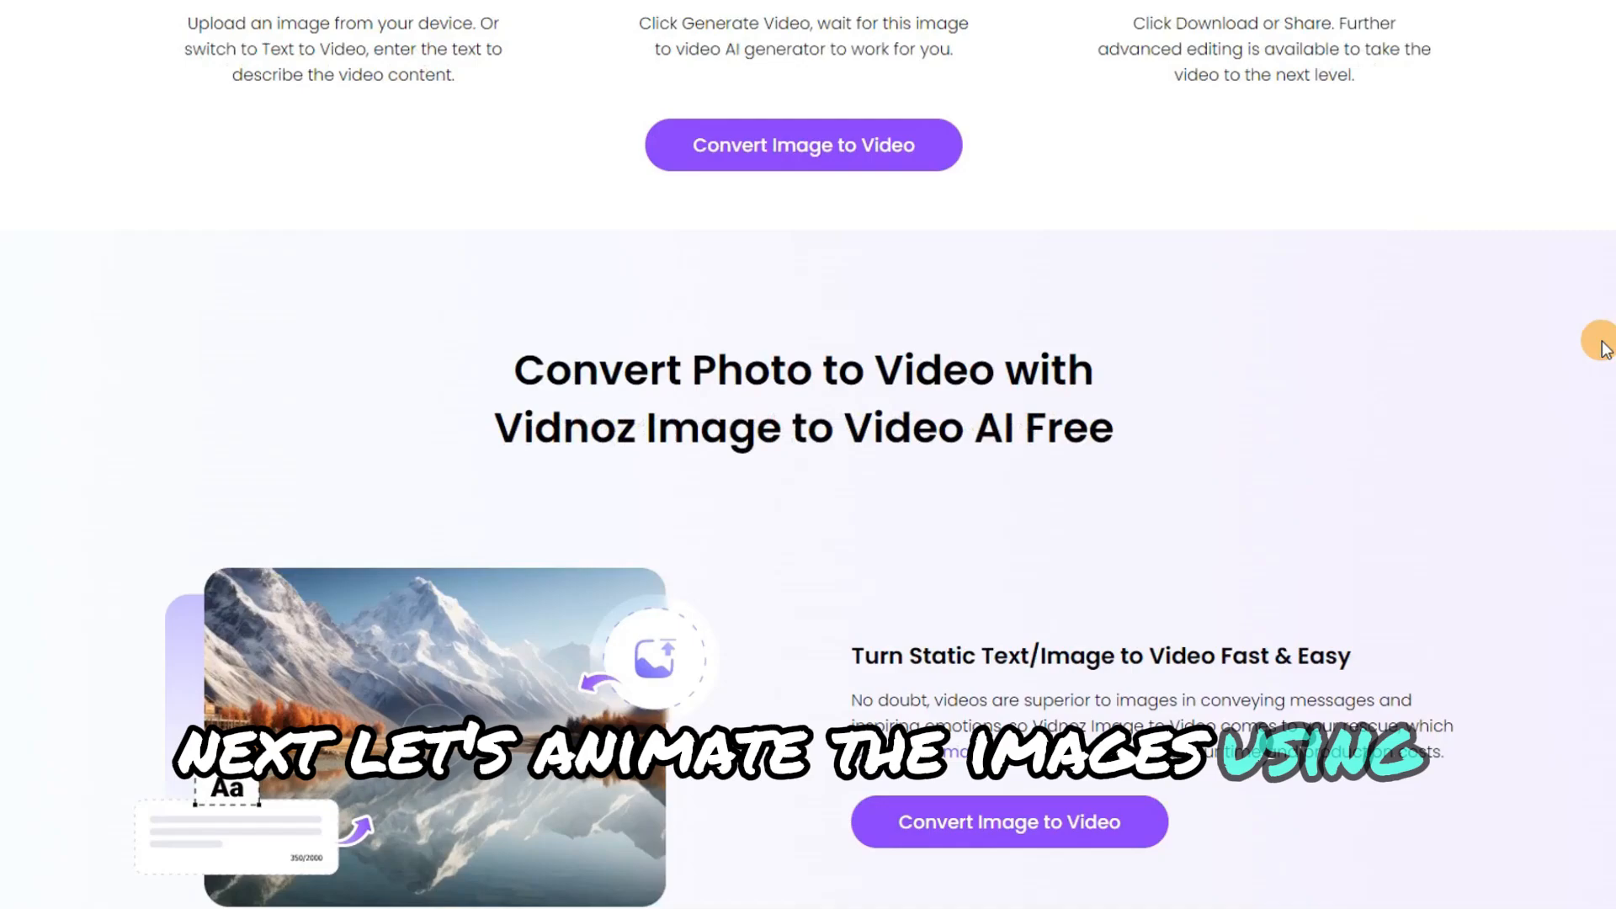
{"action": "scroll", "scroll_direction": "down", "scroll_amount": 3}
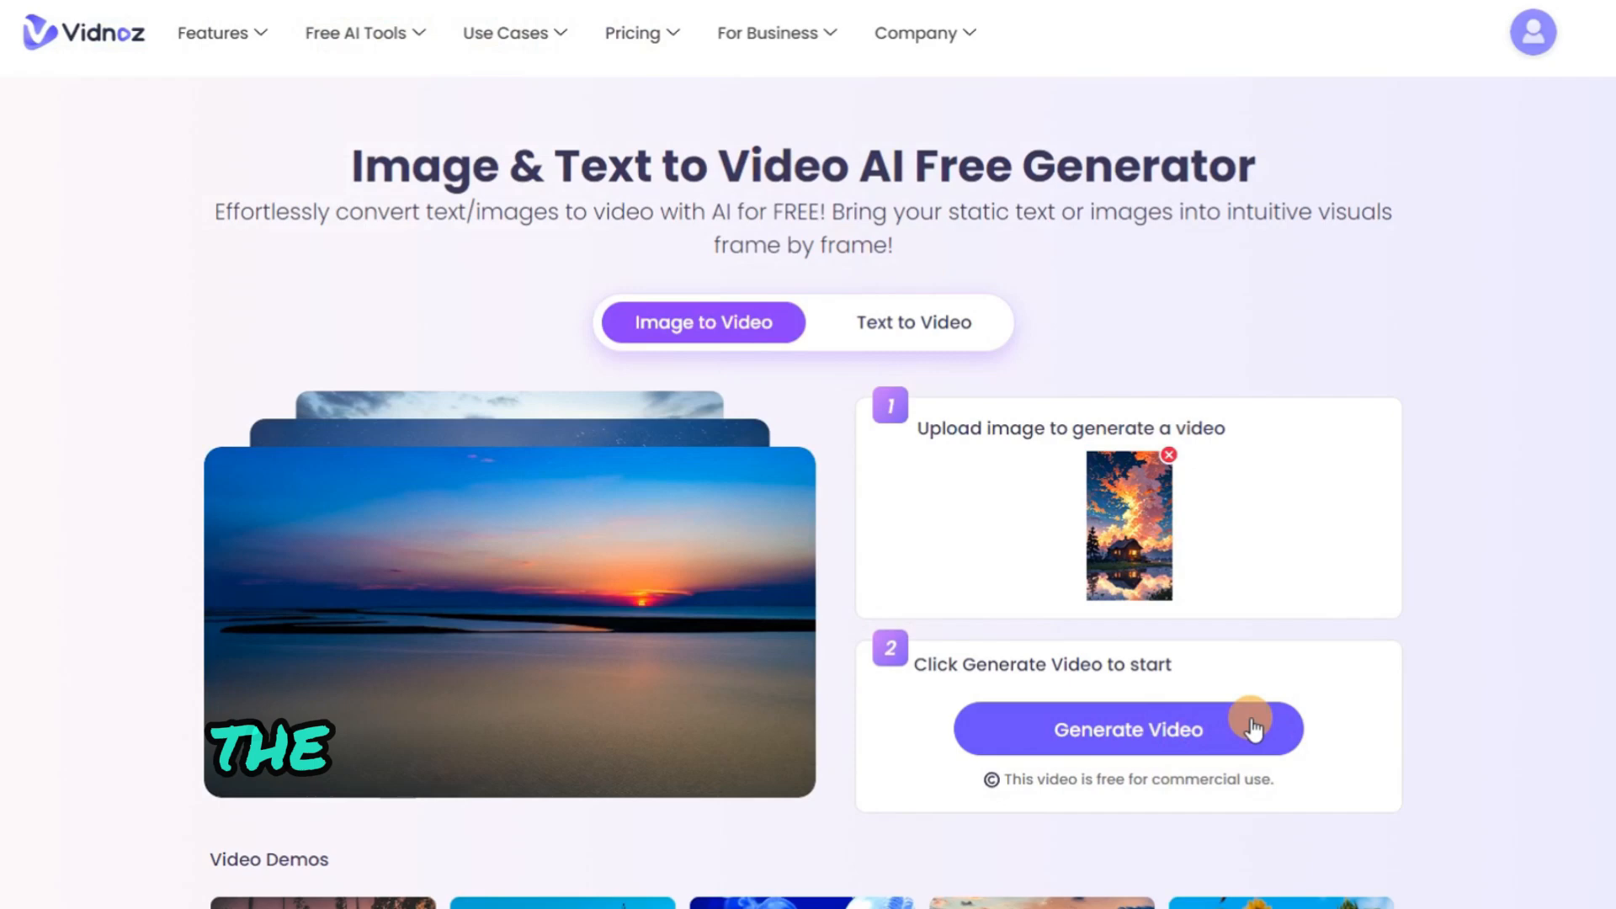
{"action": "left_click", "coordinate": [1128, 729]}
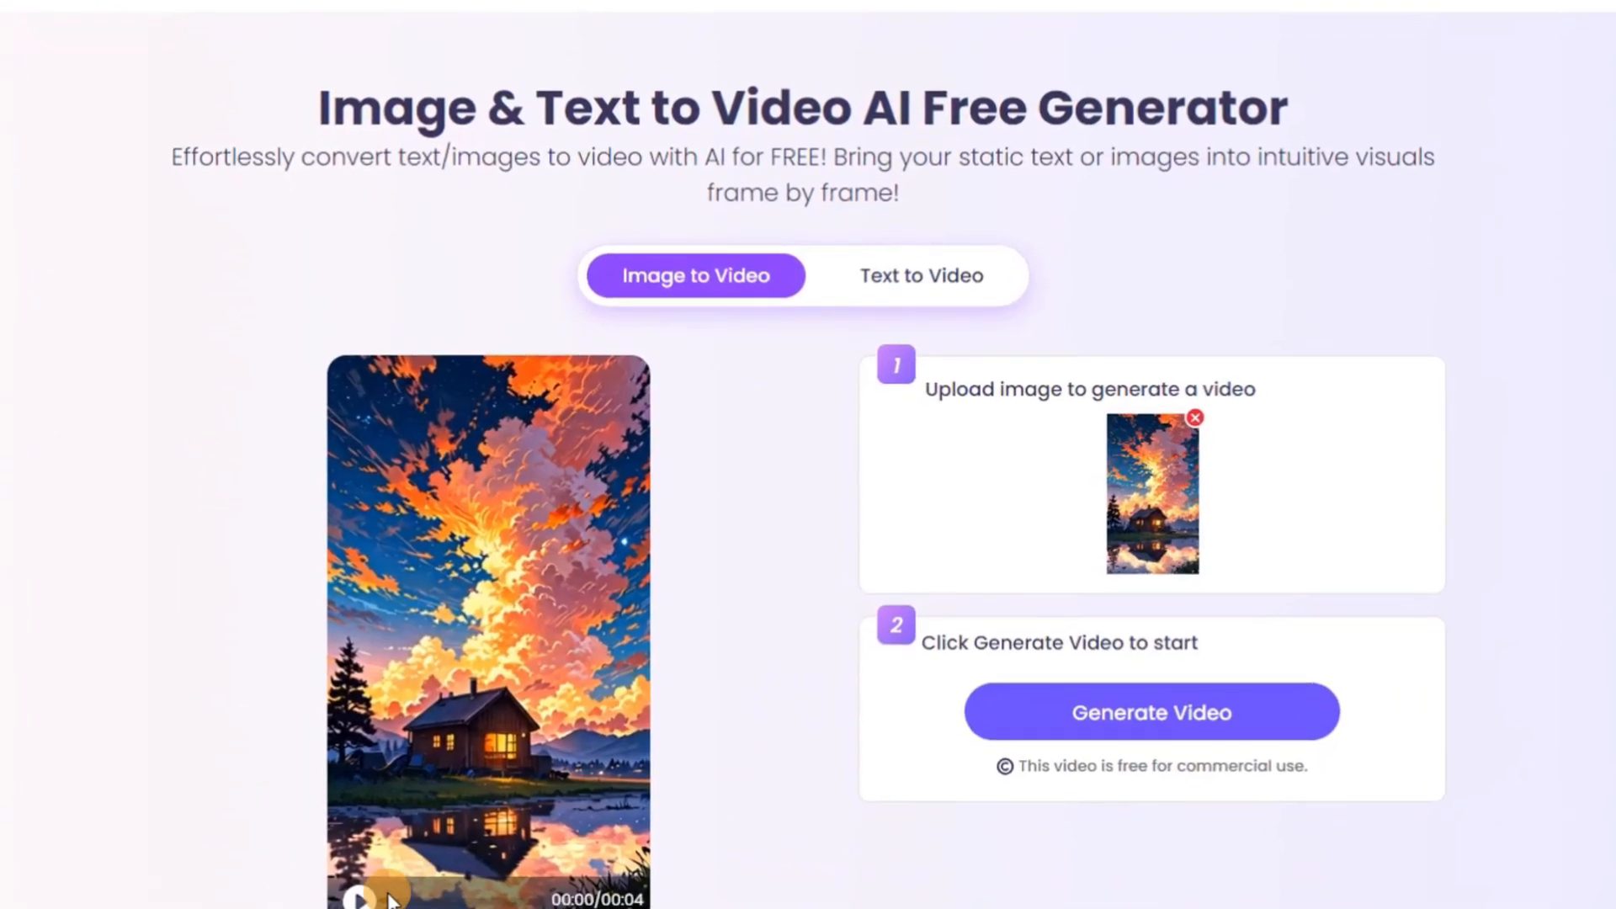
{"action": "left_click", "coordinate": [358, 897]}
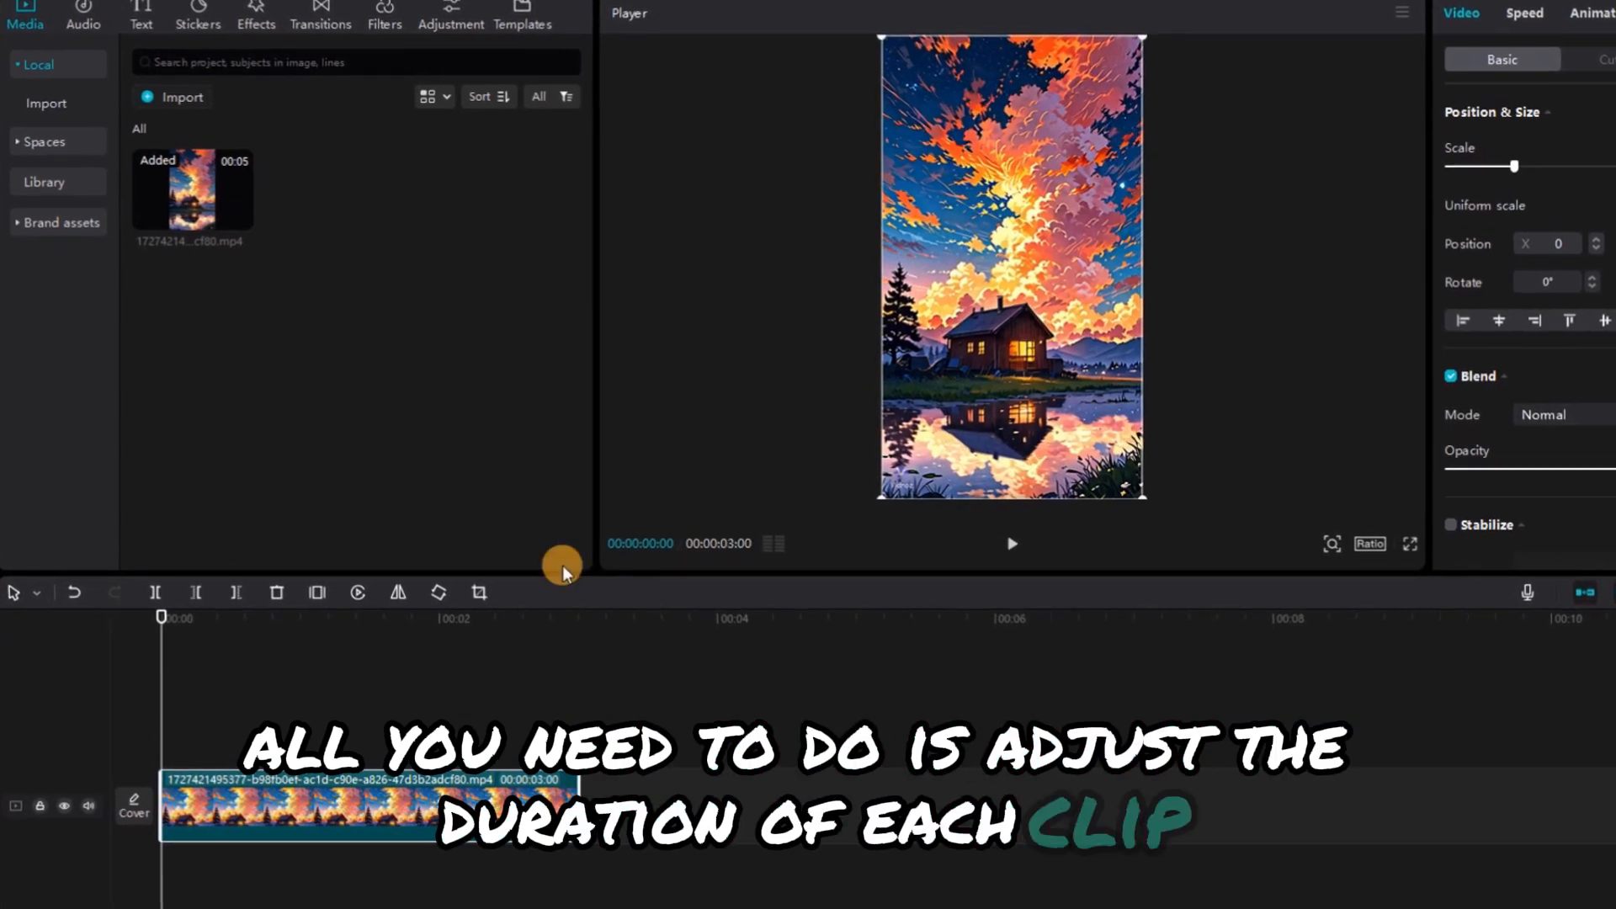
- Import the generated cabin mp4 into CapCut for the timeline
{"action": "left_click", "coordinate": [78, 24]}
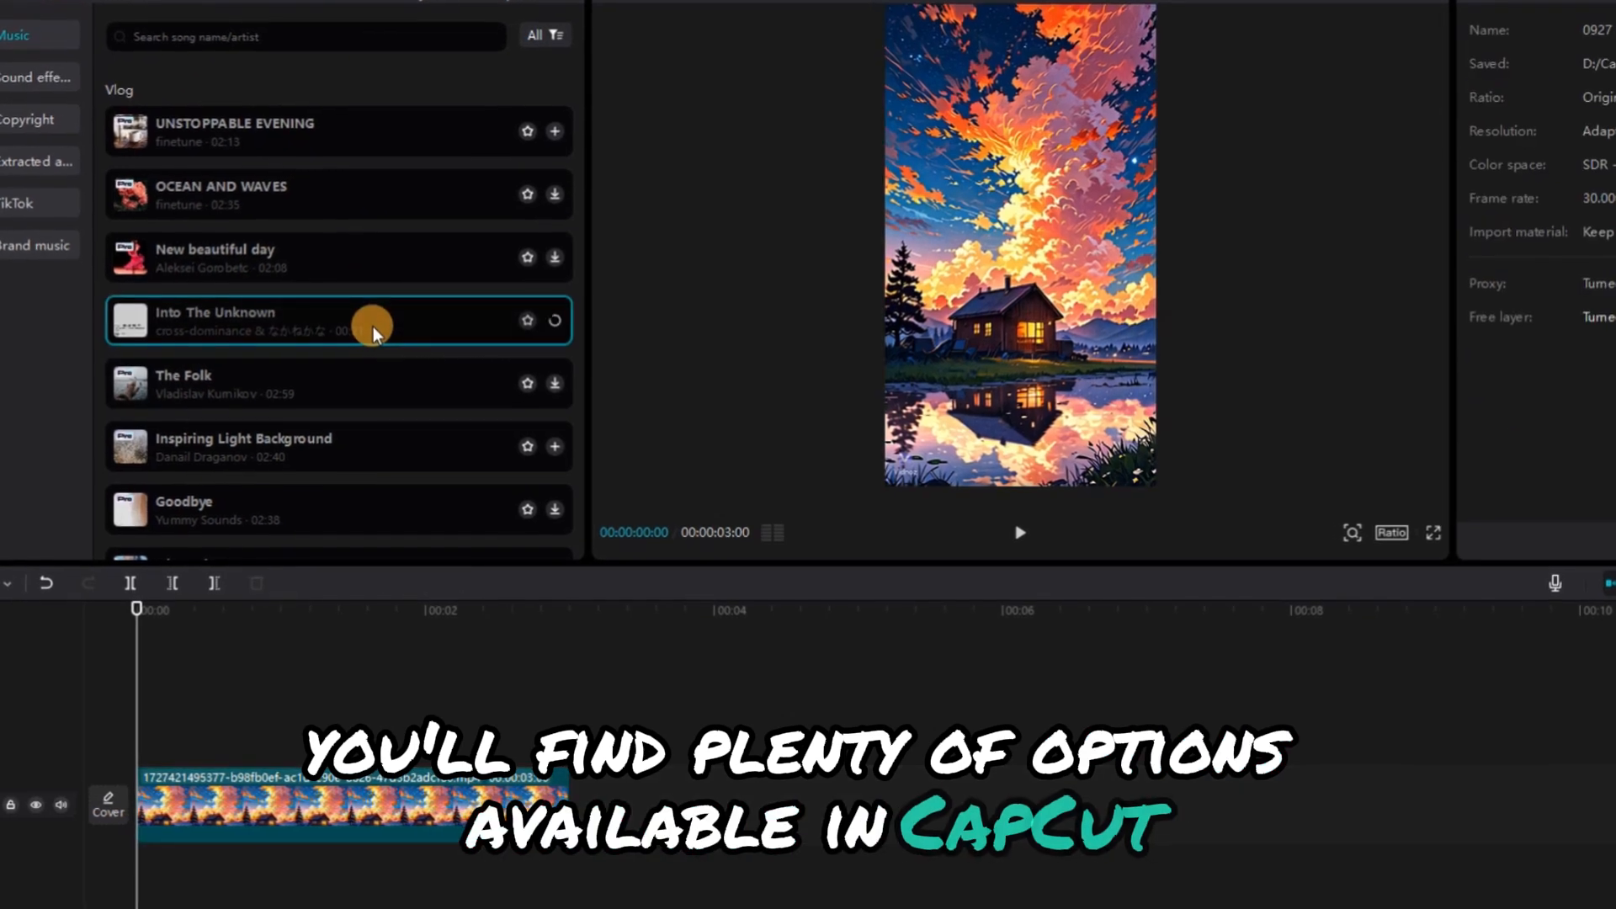
- Preview music tracks and choose the Ghibli-style nostalgic waltz as background music
{"action": "left_click", "coordinate": [375, 321]}
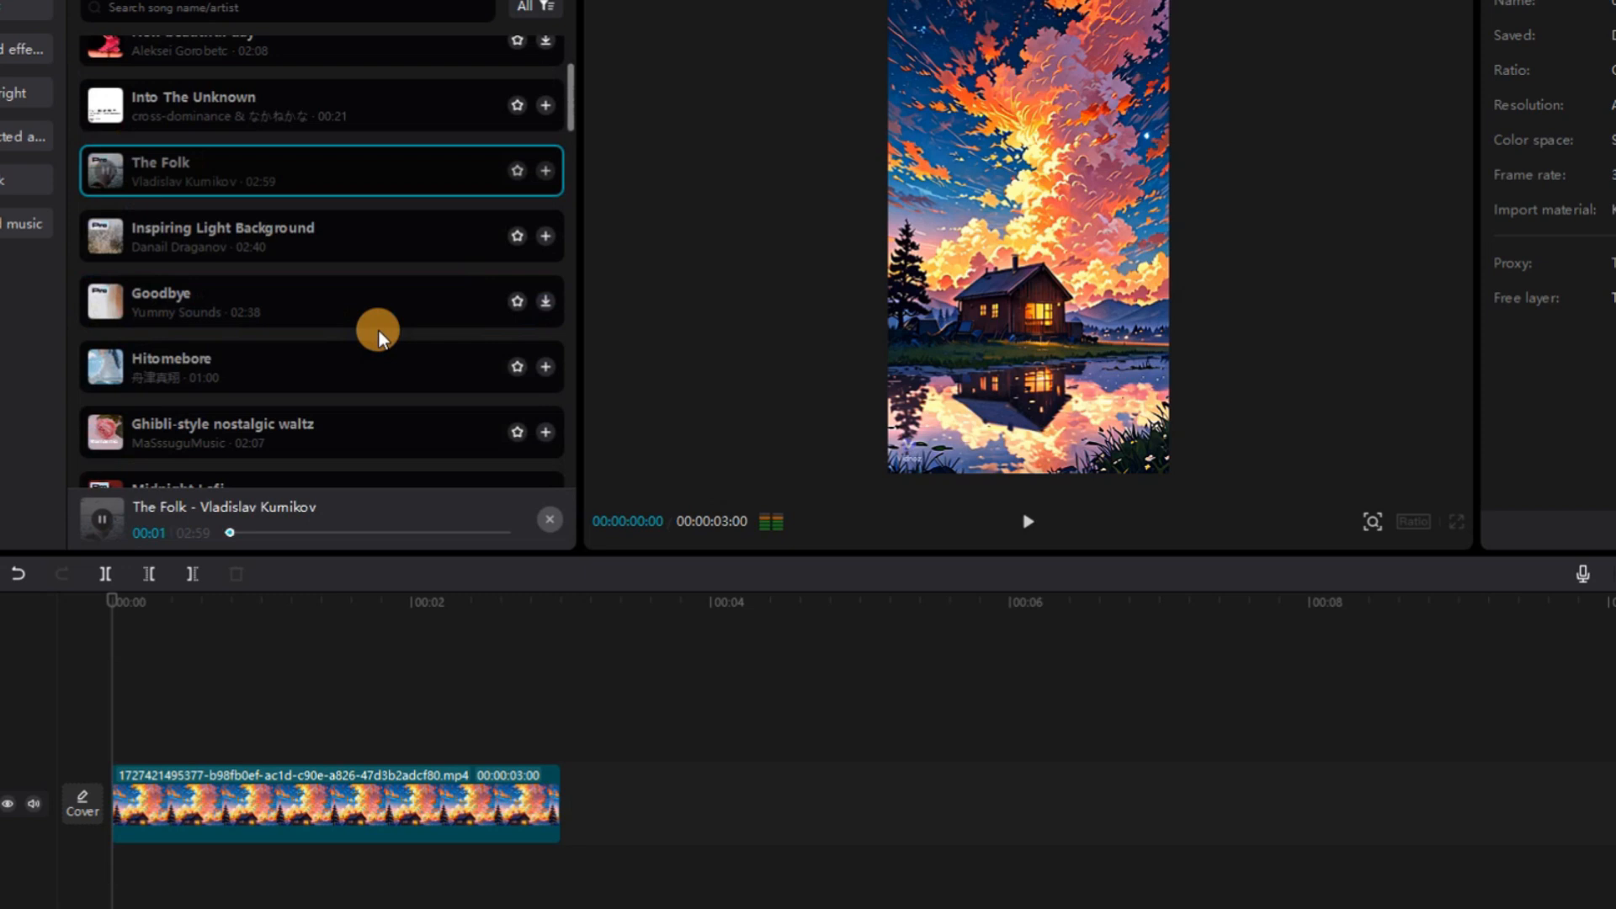
{"action": "left_click", "coordinate": [322, 302]}
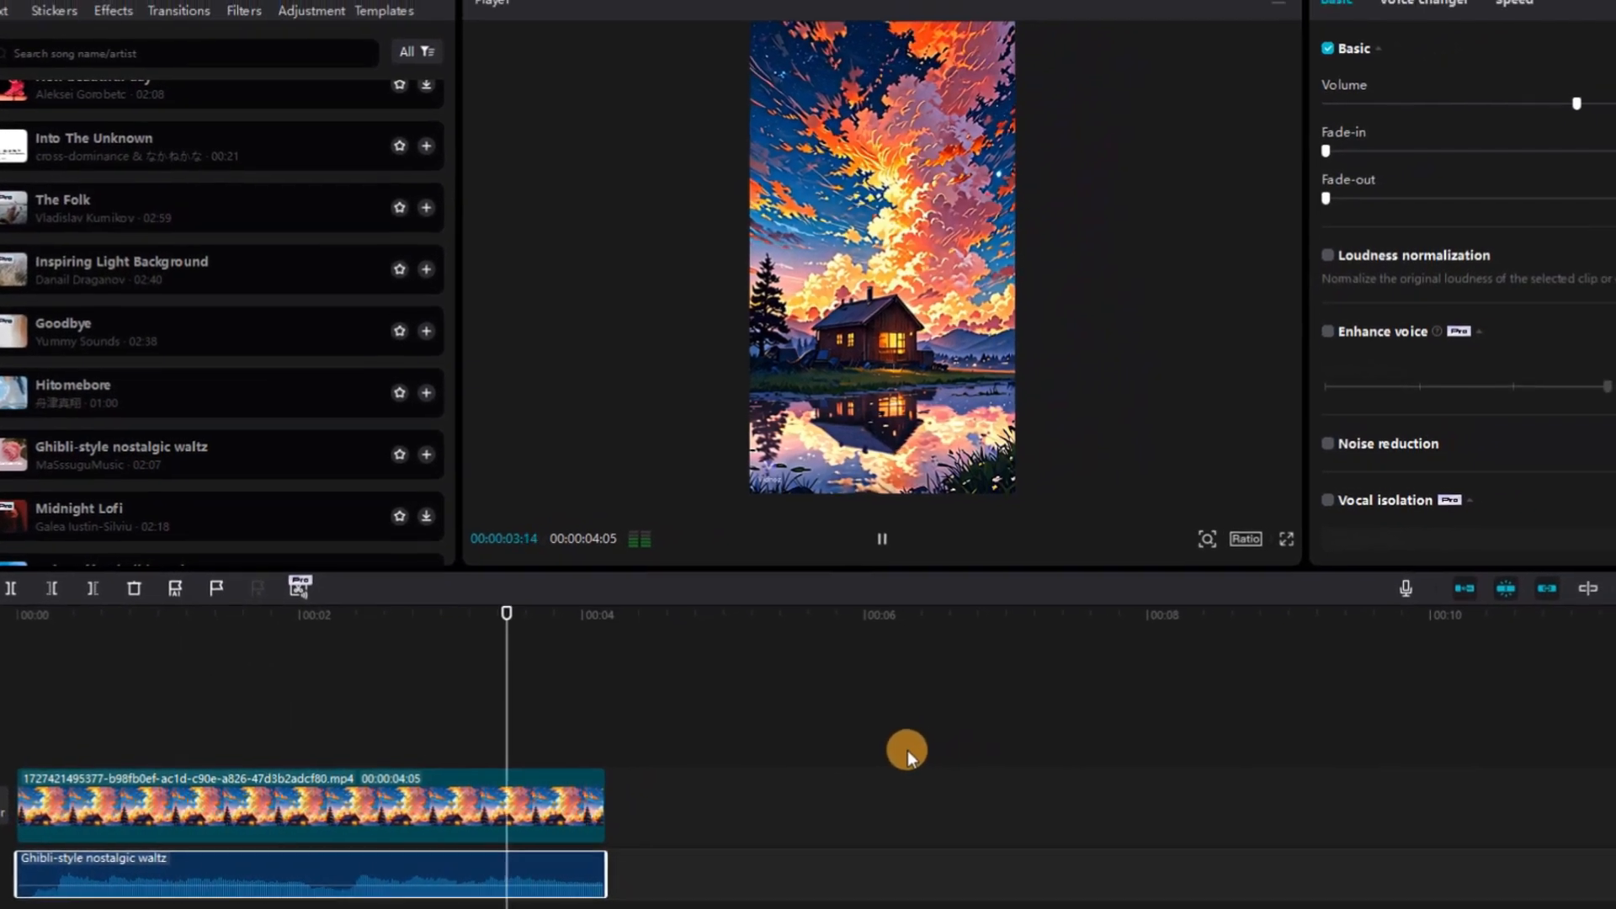
- Give the cabin clip a Zoom 1 entrance animation
{"action": "left_click", "coordinate": [1434, 20]}
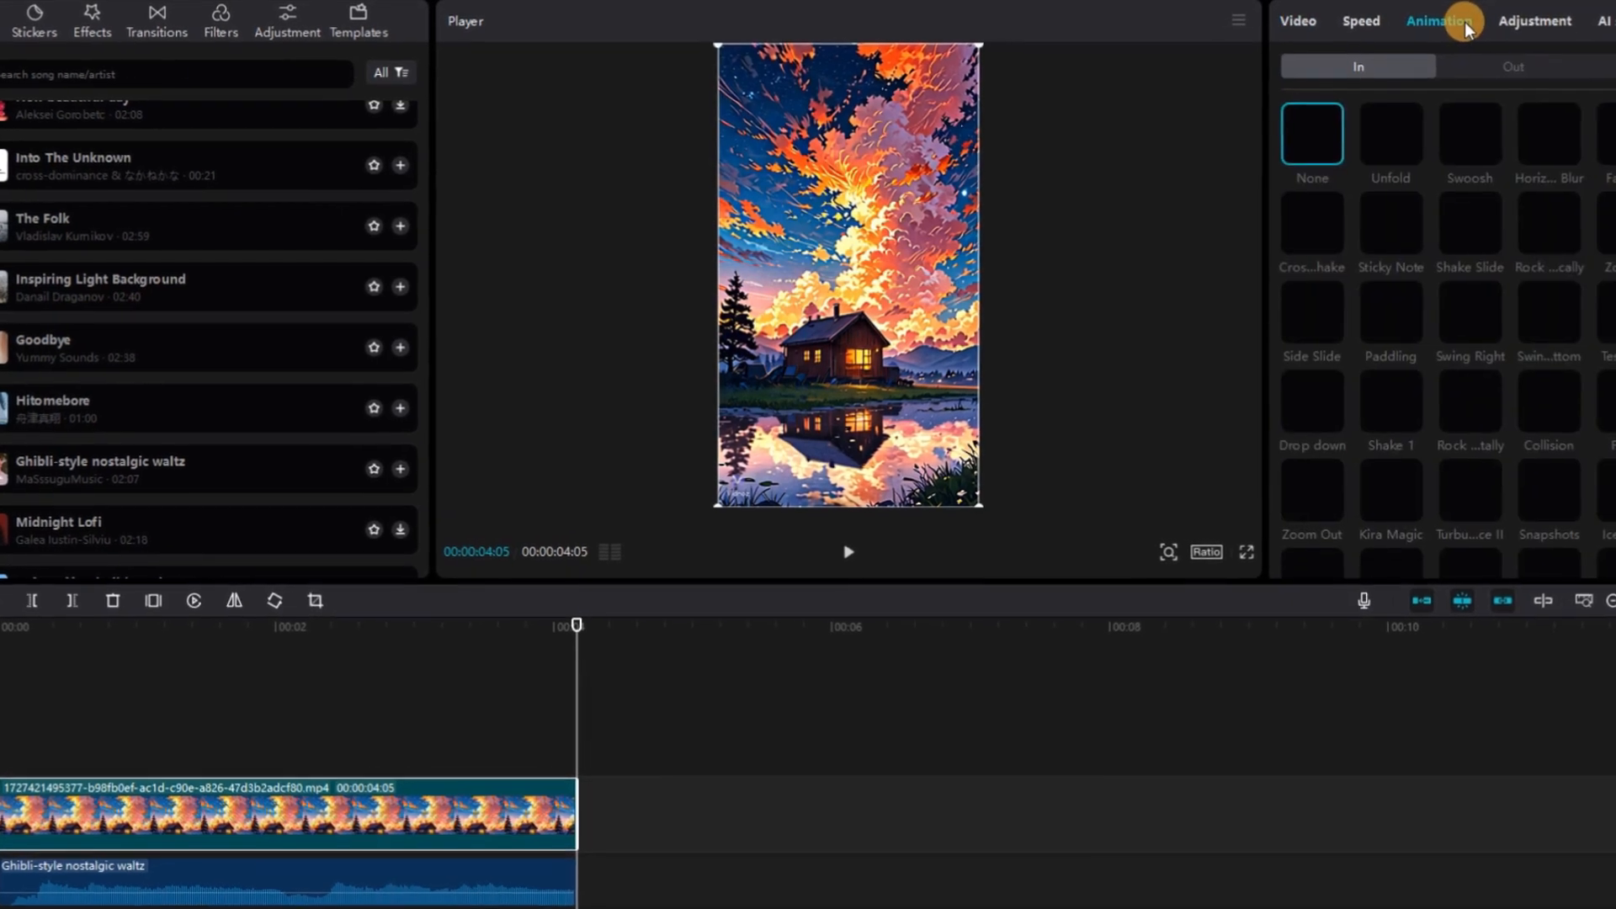
{"action": "left_click", "coordinate": [1407, 131]}
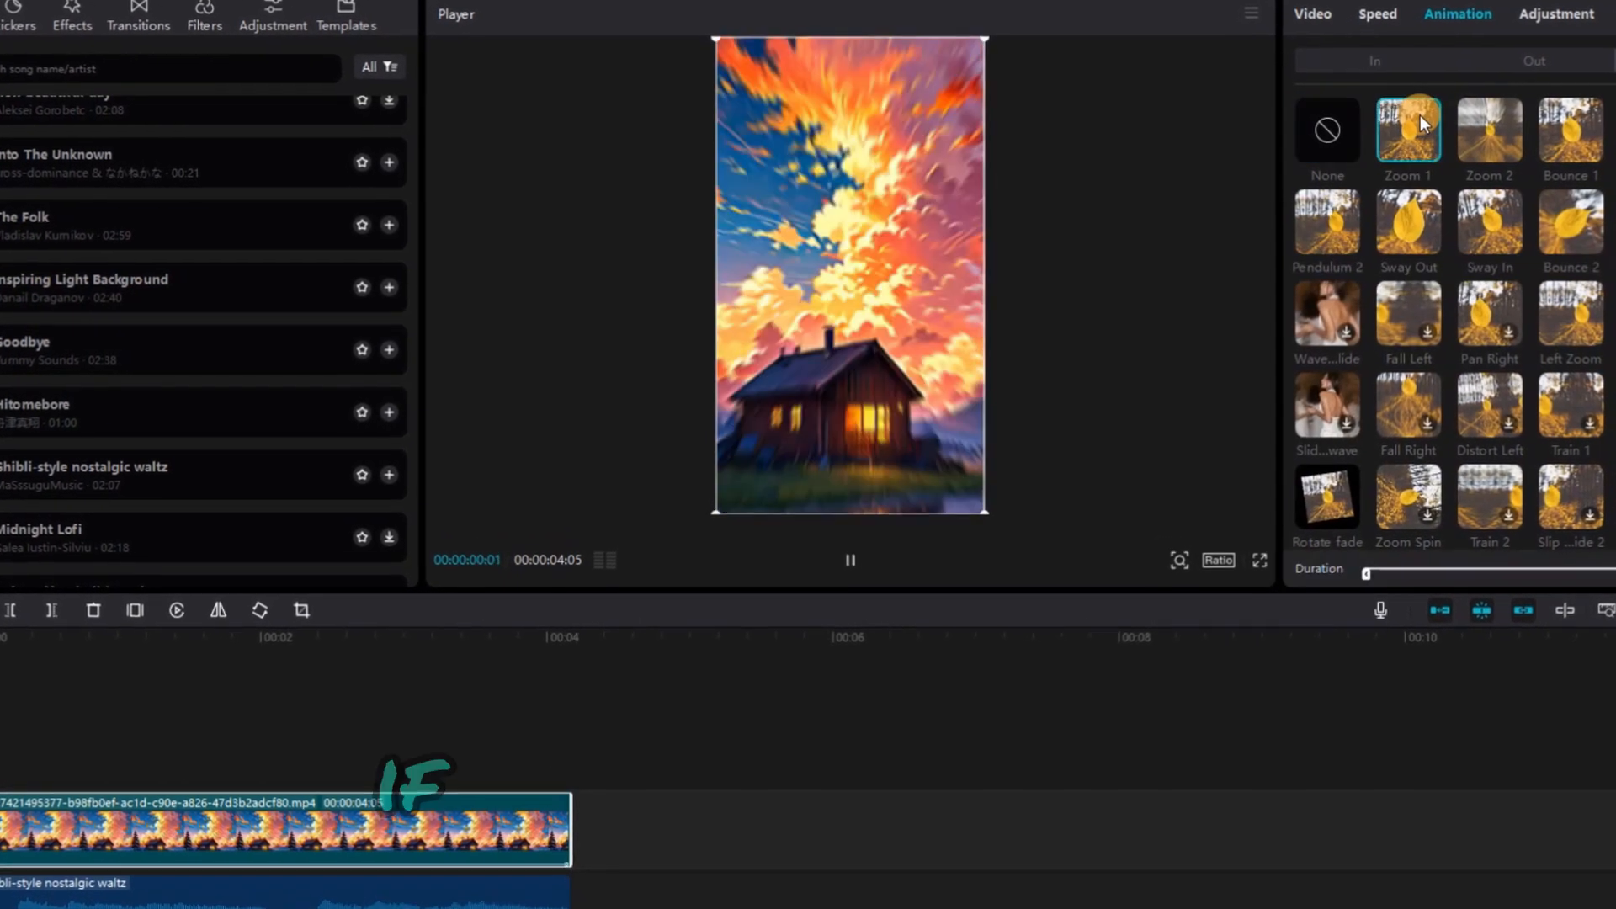